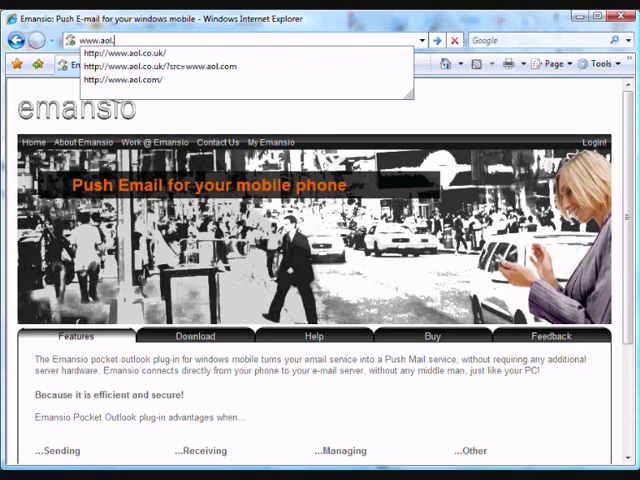
Step: Load the AOL UK home page (aol.co.uk) from the address bar's autocomplete suggestion
click(141, 79)
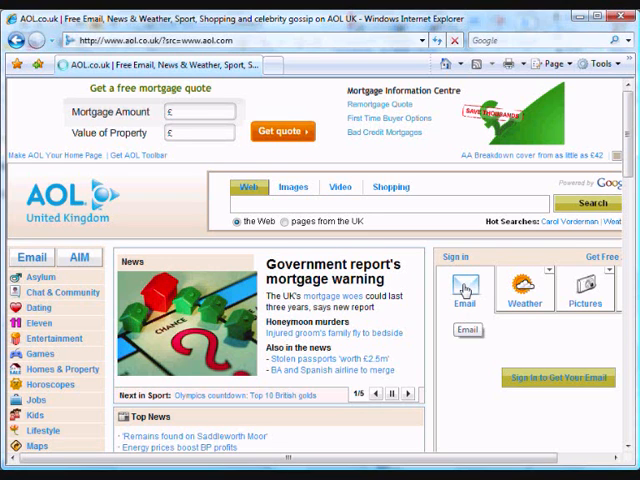
Step: Sign in to AOL Mail with the Tutorials screen name and password
click(462, 286)
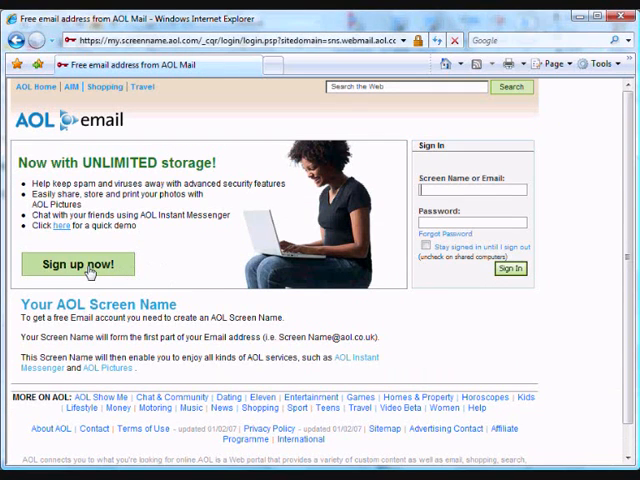
mouse_move(101, 274)
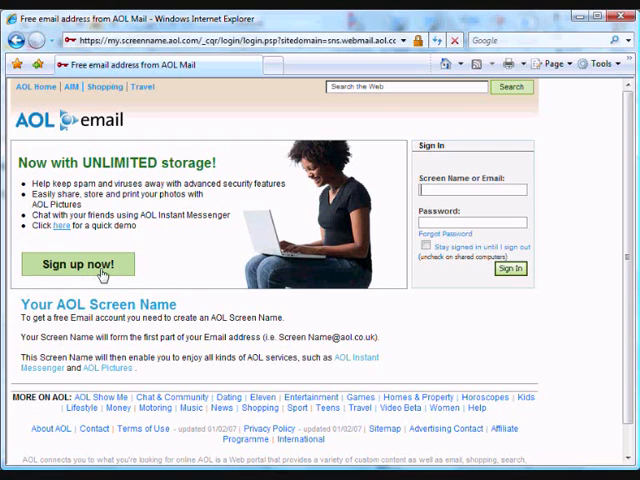
mouse_move(387, 218)
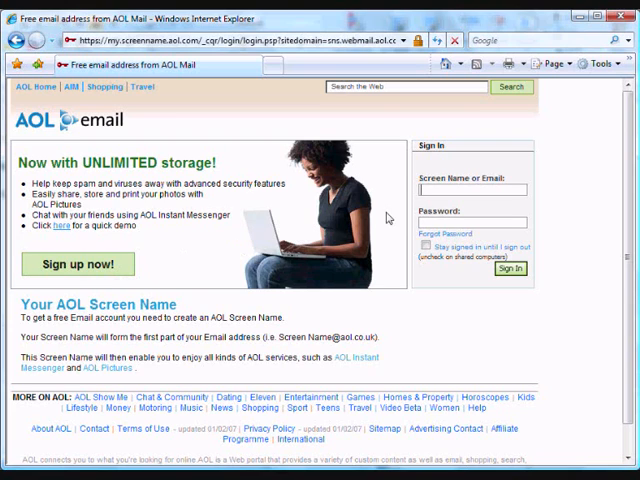
click(470, 190)
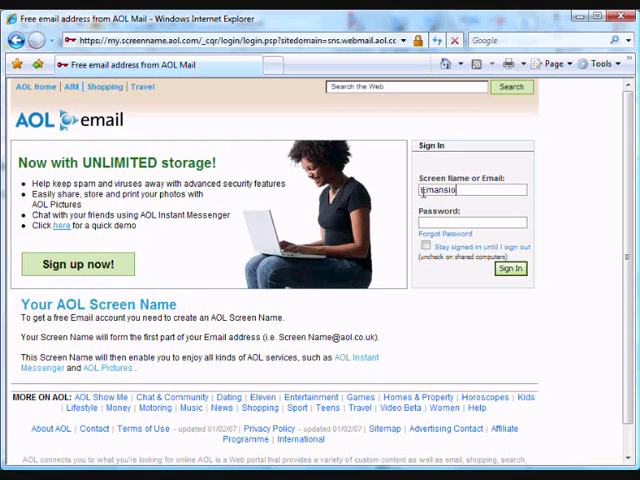
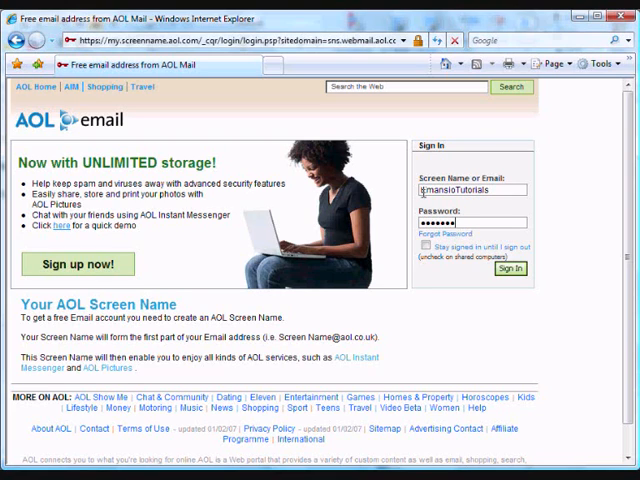
click(512, 270)
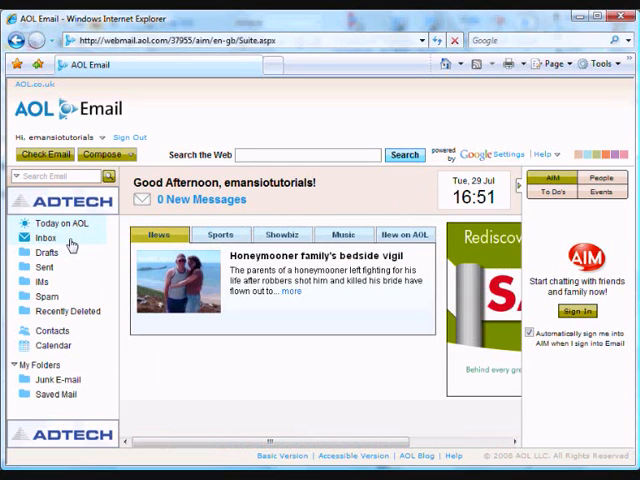
click(46, 238)
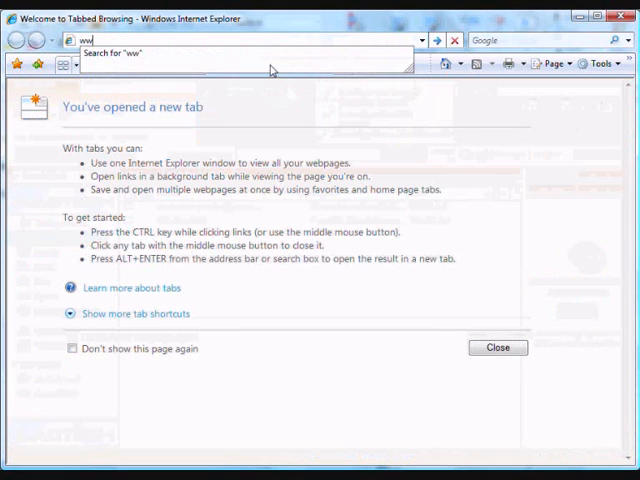
text(www.emansio.com/)
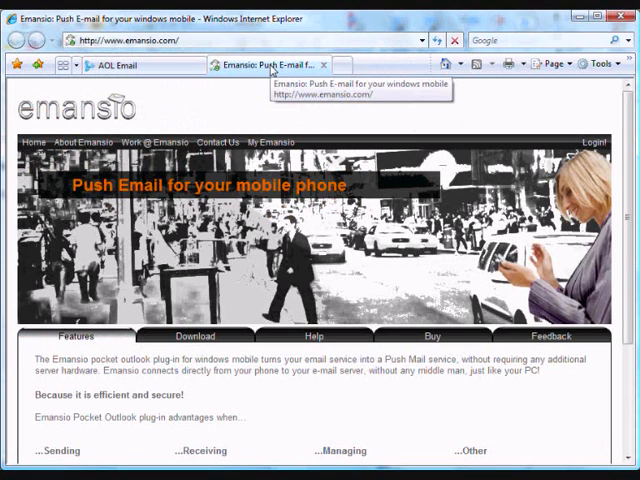
mouse_move(200, 278)
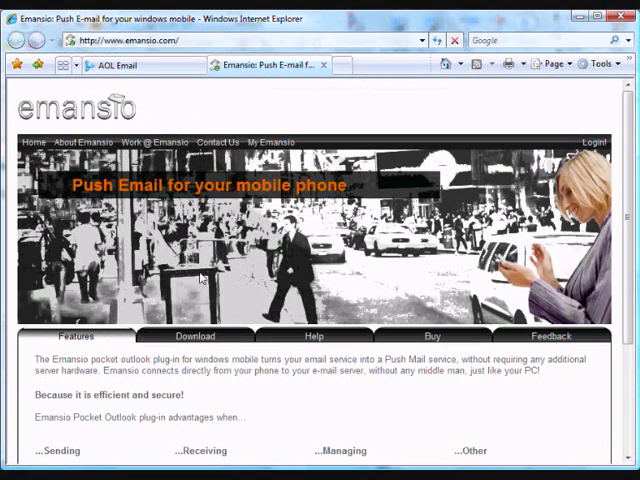
click(194, 336)
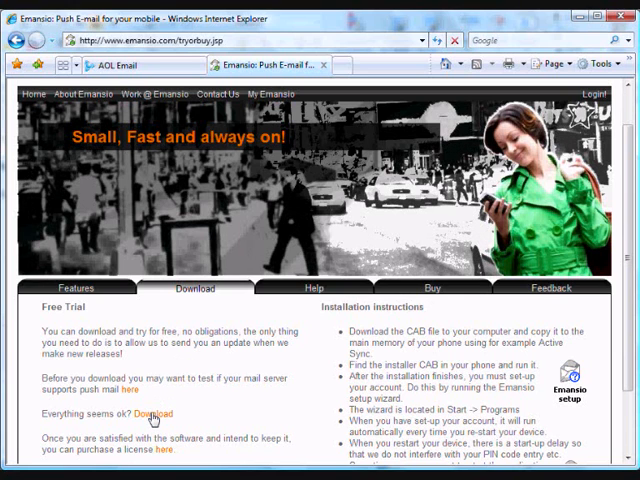
Step: Submit the trial form with name Emansio Tutorials, AOL email, United Kingdom and HTC device
click(156, 413)
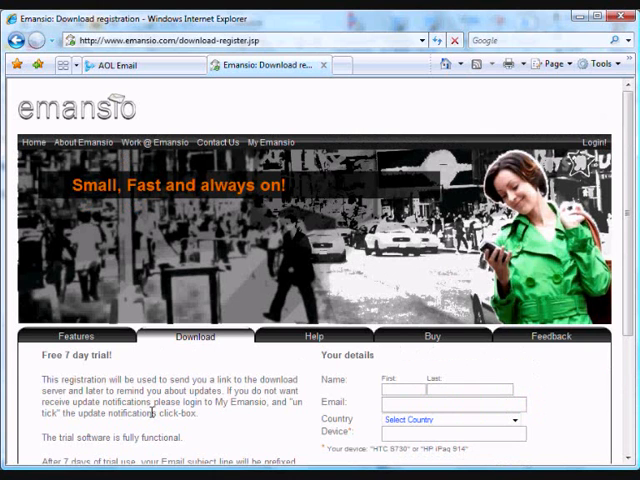
scroll(down, 3)
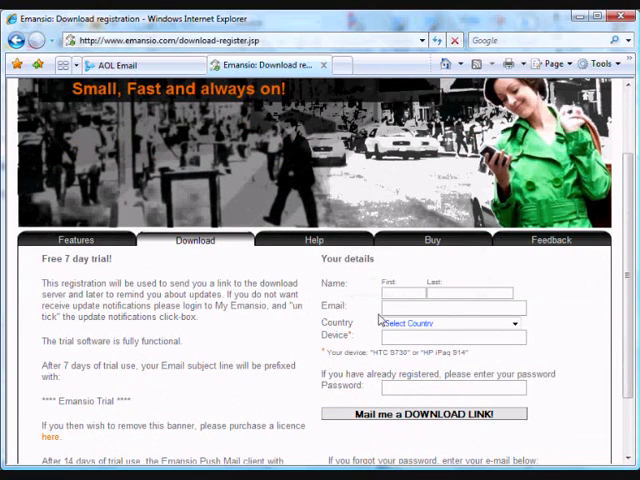
click(395, 293)
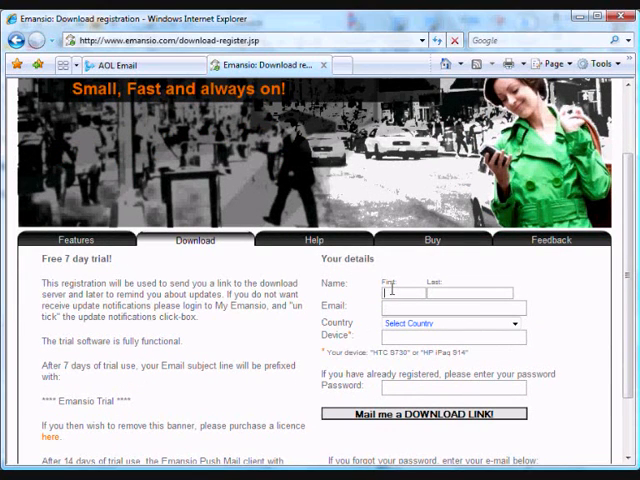
text(Emansio)
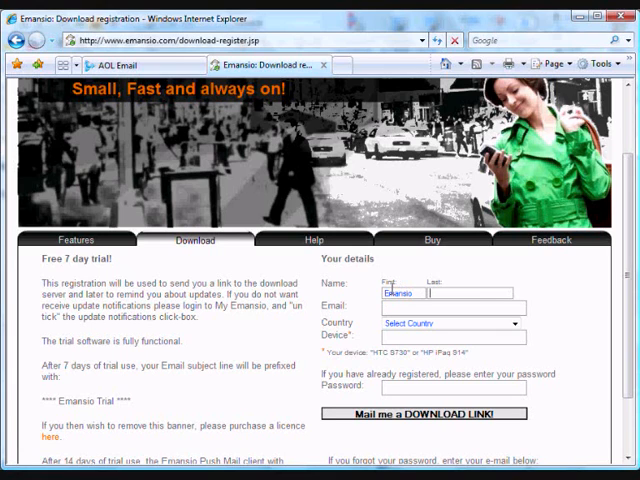
text(Tutorials)
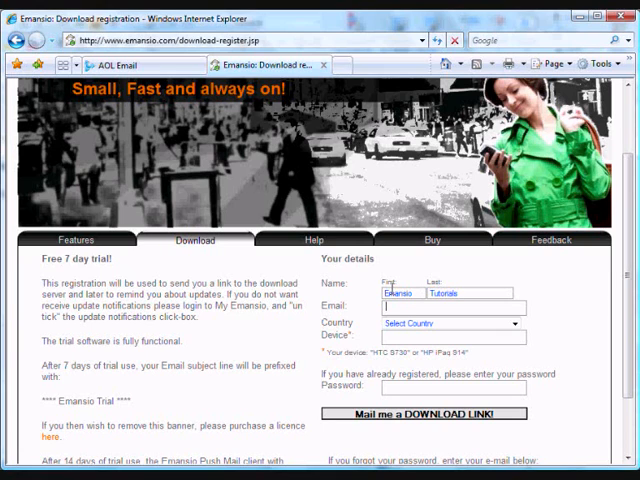
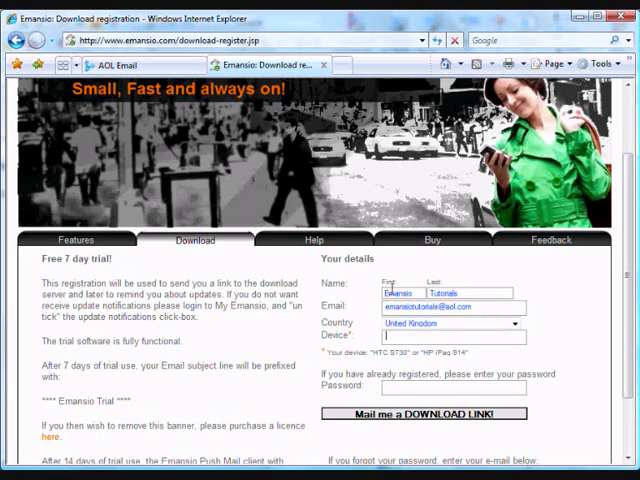
text(HTC)
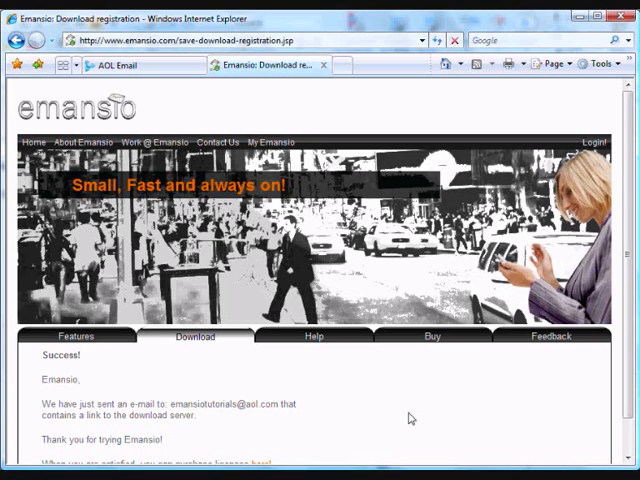
mouse_move(275, 417)
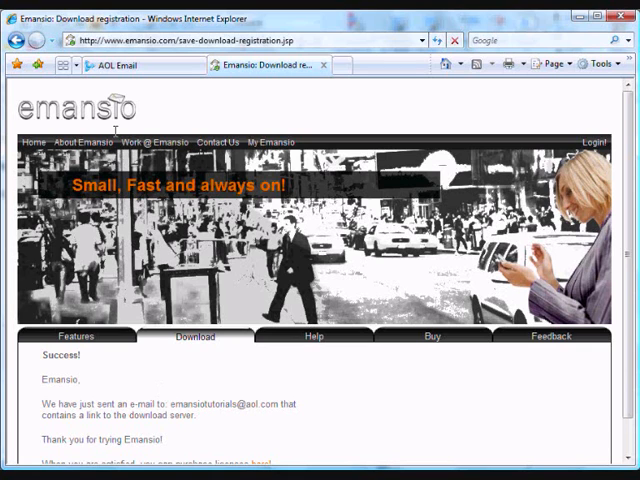
Step: Save the emailed Emansio-Primo-R1 CAB to Documents\Emansio\Tutorials and show that folder
click(110, 65)
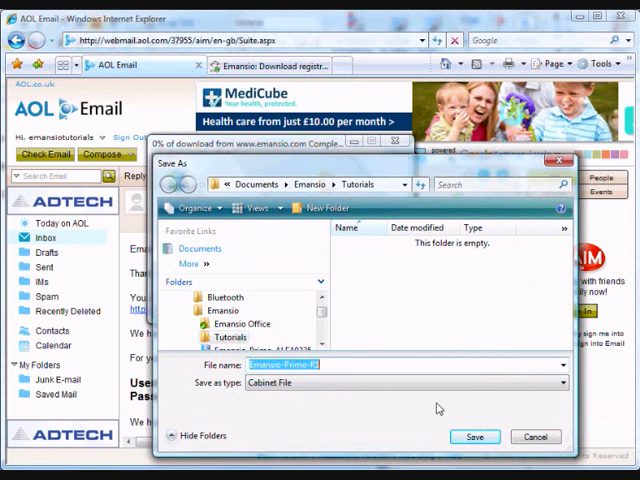
click(492, 437)
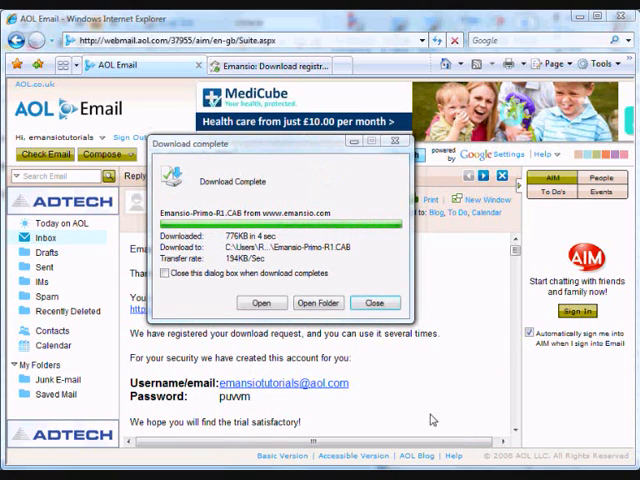
click(374, 302)
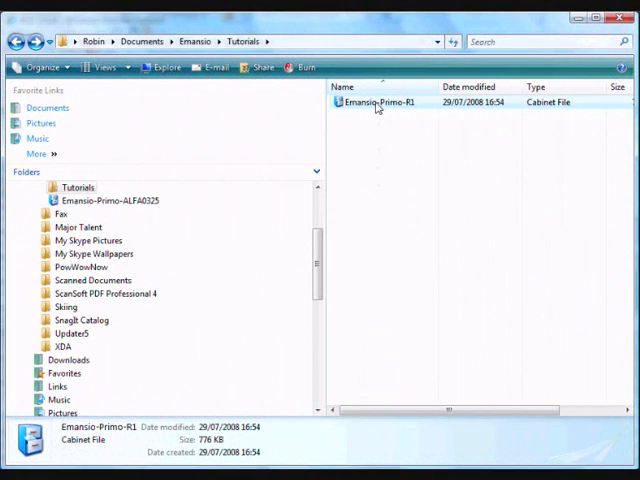
Step: Copy the Emansio installer and paste it into the HTC Touch Diamond's Internal Storage
right_click(380, 104)
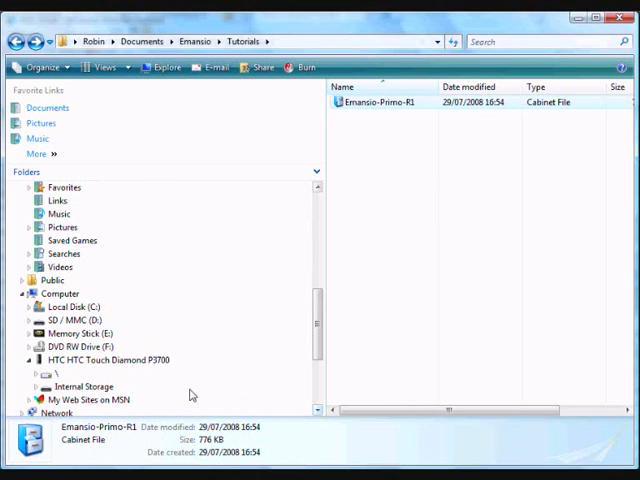
click(60, 294)
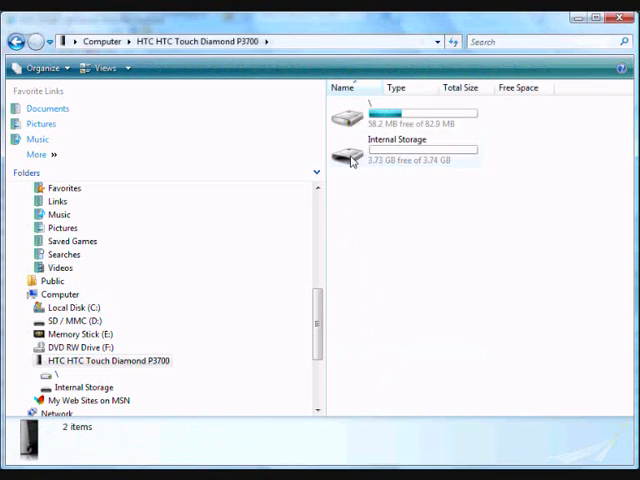
double_click(397, 139)
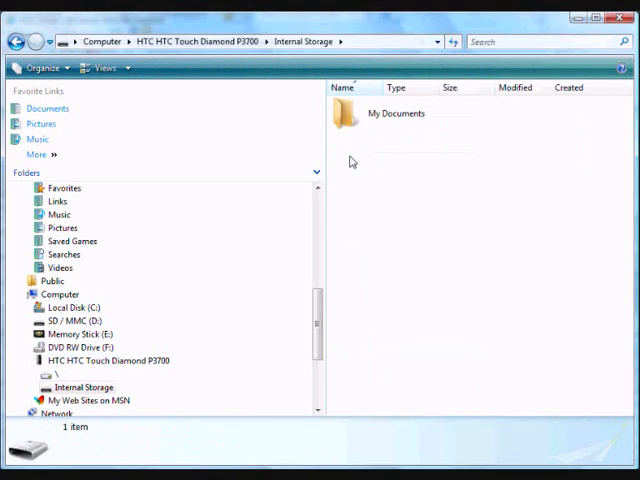
right_click(351, 161)
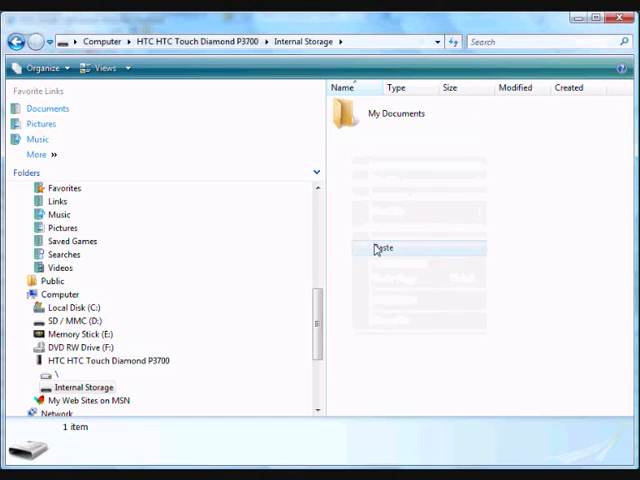
click(385, 248)
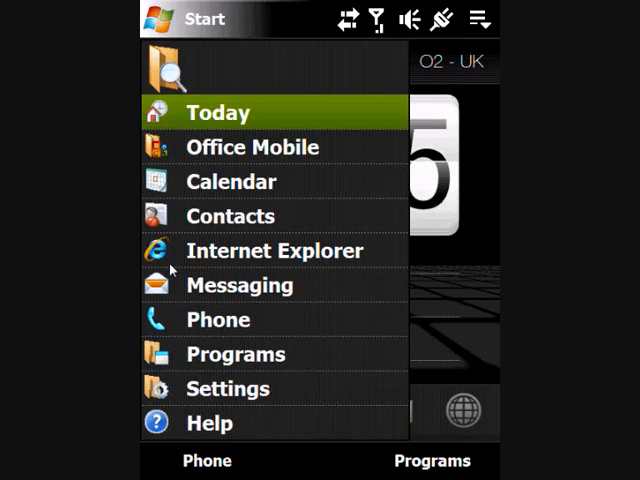
mouse_move(178, 356)
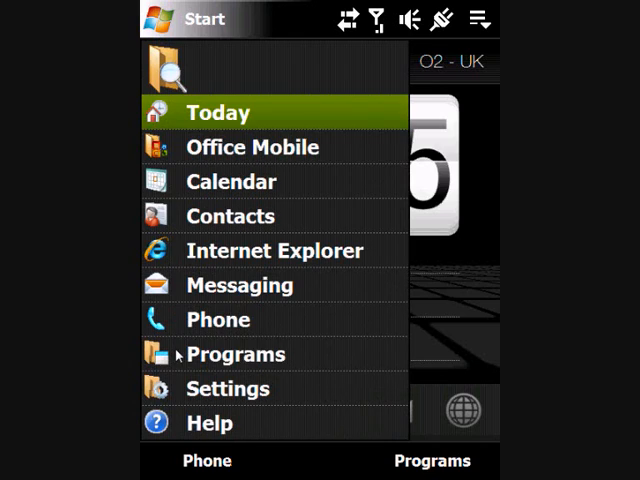
Step: Browse to Internal Storage in File Explorer via Start > Programs
click(236, 354)
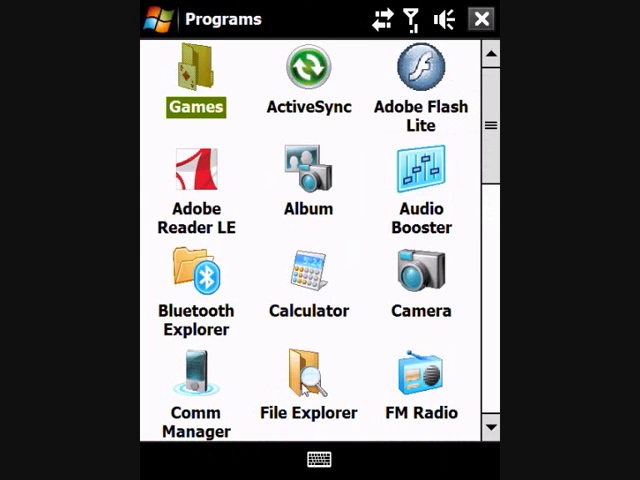
click(308, 375)
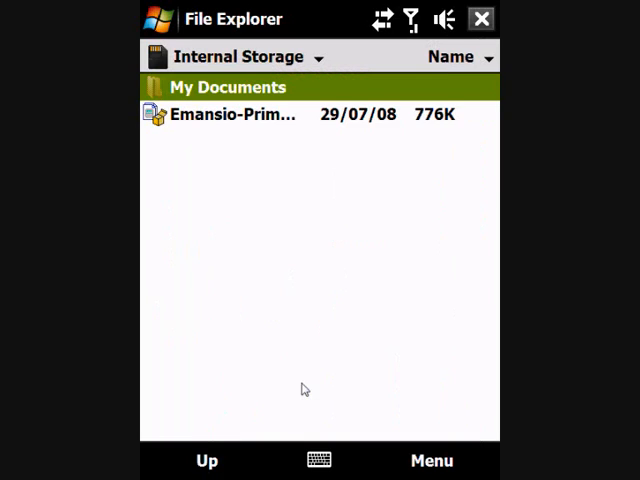
mouse_move(227, 232)
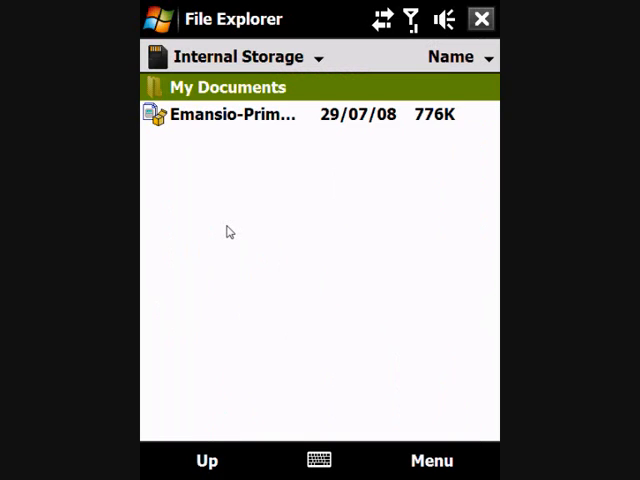
mouse_move(216, 128)
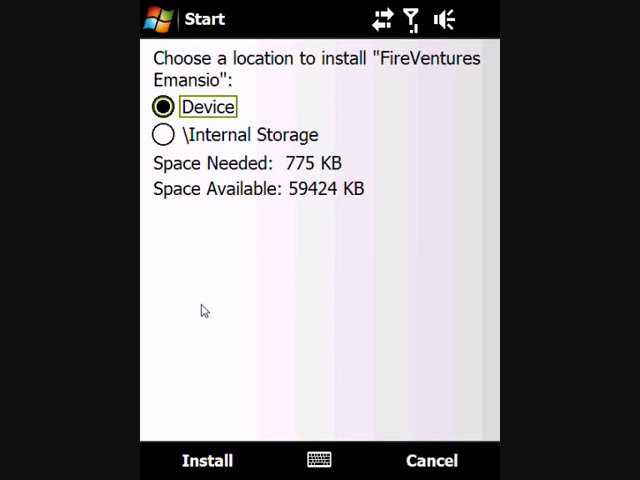
mouse_move(200, 464)
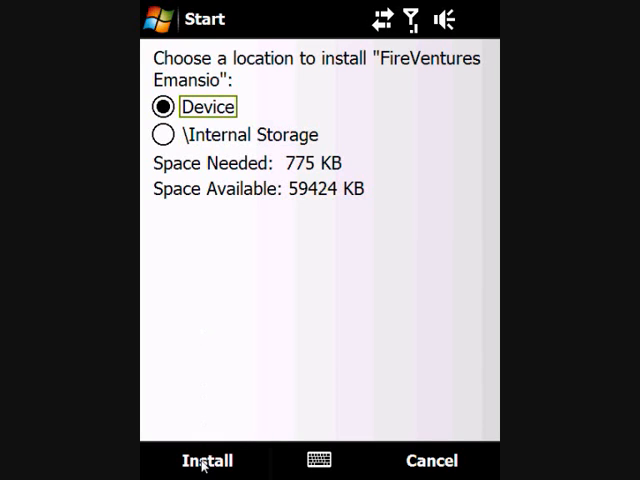
Step: Install Emansio-Primo-R1.CAB to the Device location
click(205, 461)
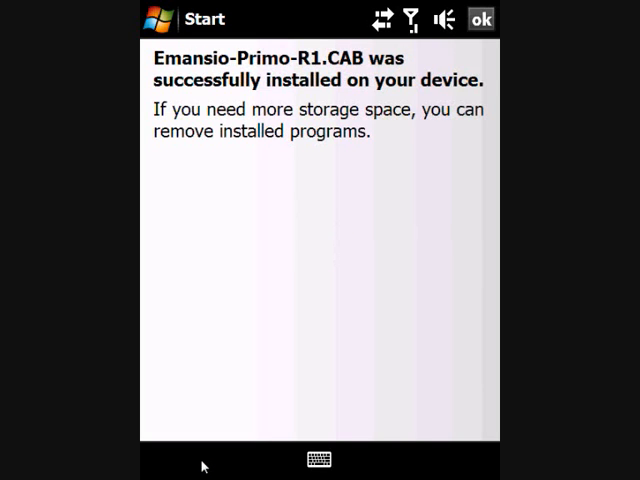
mouse_move(308, 357)
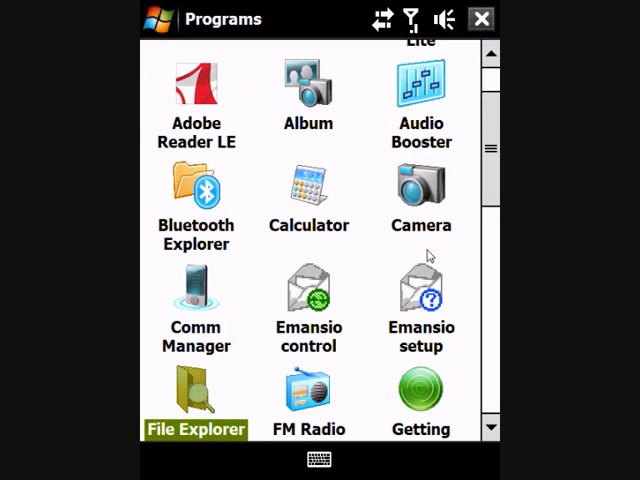
mouse_move(428, 349)
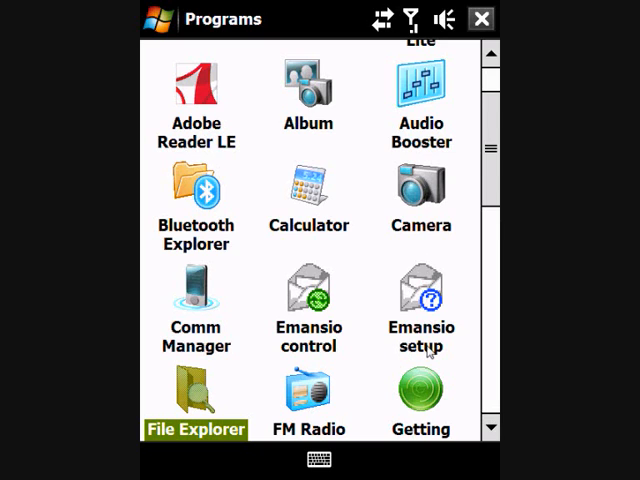
Step: Launch Emansio setup, choose AOL Mail and advance to the imap.aol.com/smtp.aol.com server step
click(421, 295)
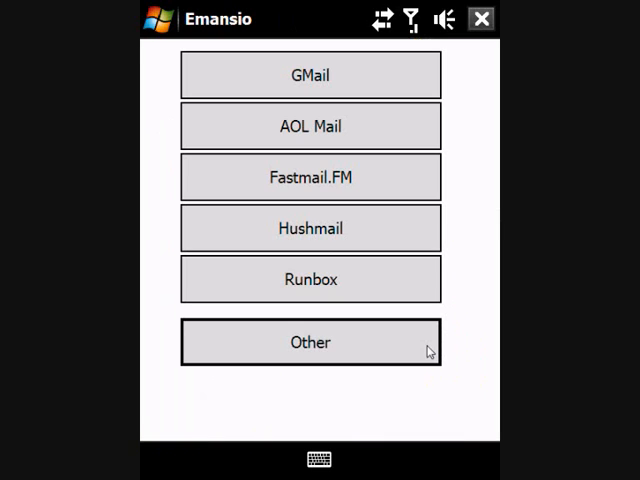
mouse_move(391, 177)
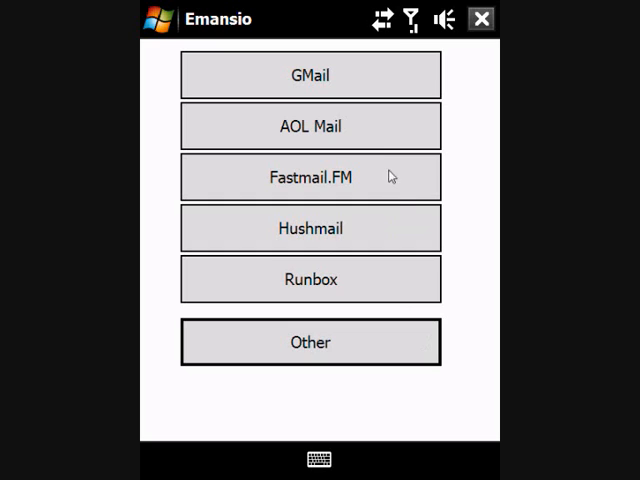
mouse_move(318, 144)
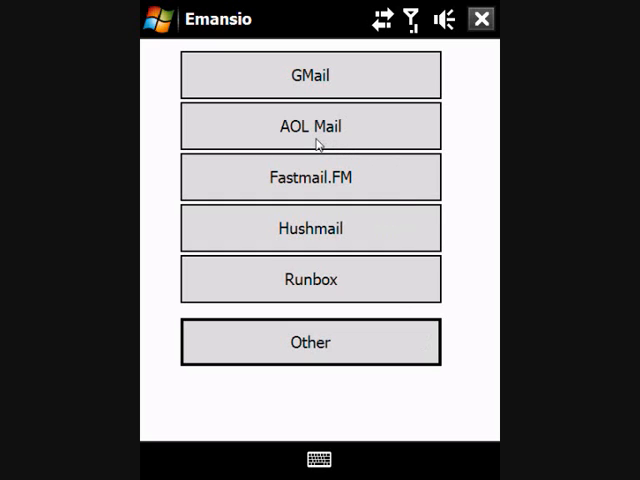
click(311, 126)
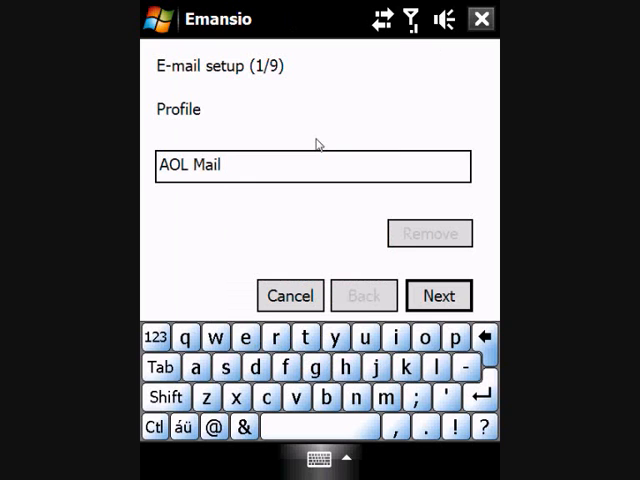
mouse_move(364, 273)
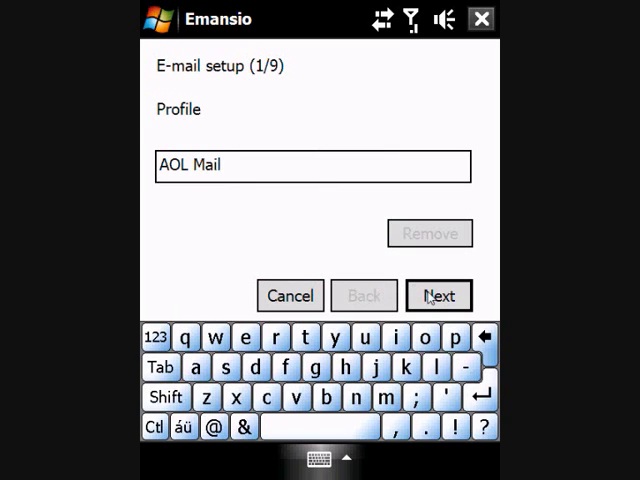
click(438, 296)
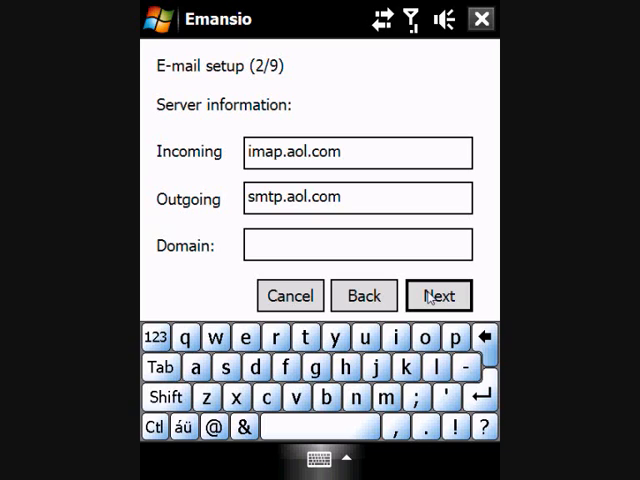
Step: Accept the AOL server settings and enter the Emansio Tutorials account login and password
click(438, 295)
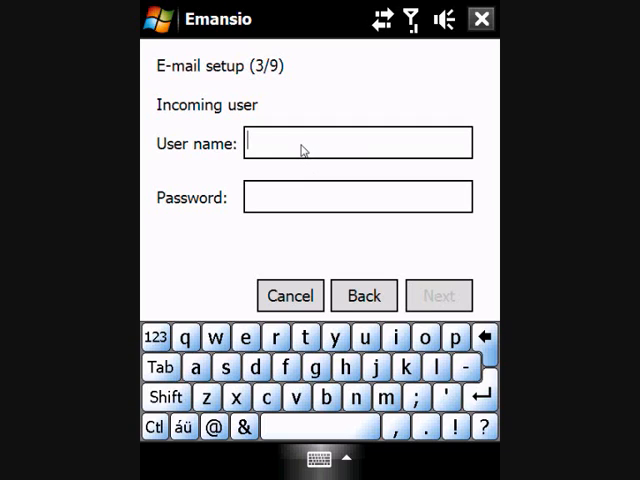
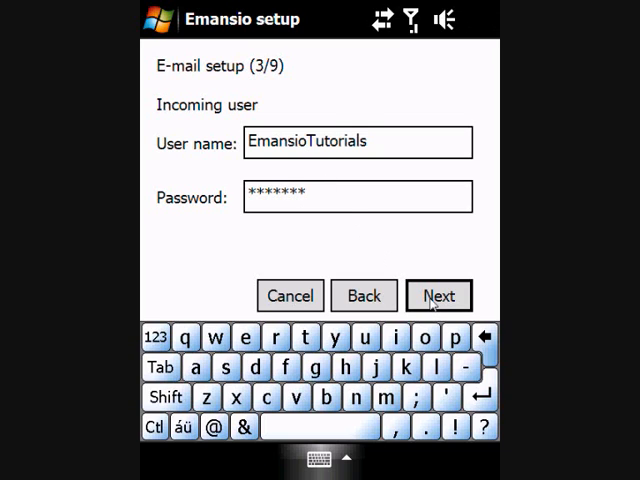
click(438, 296)
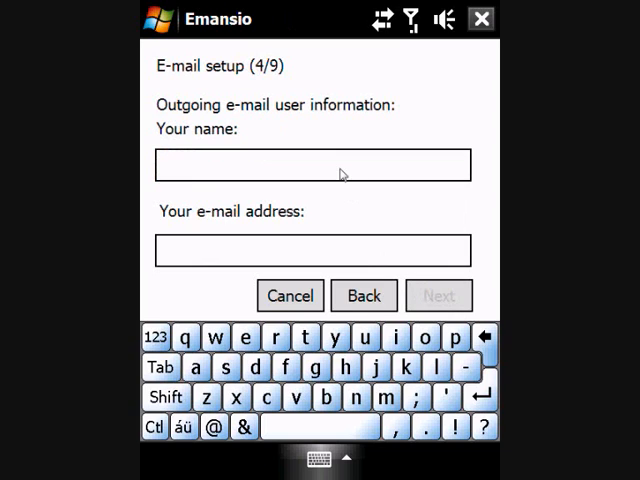
text(E)
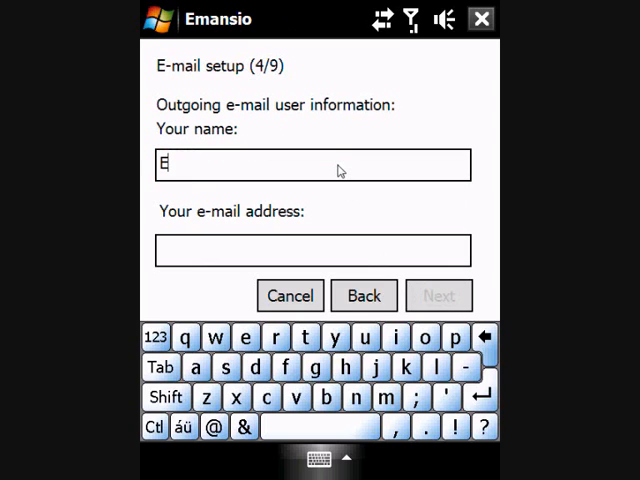
text(mansio)
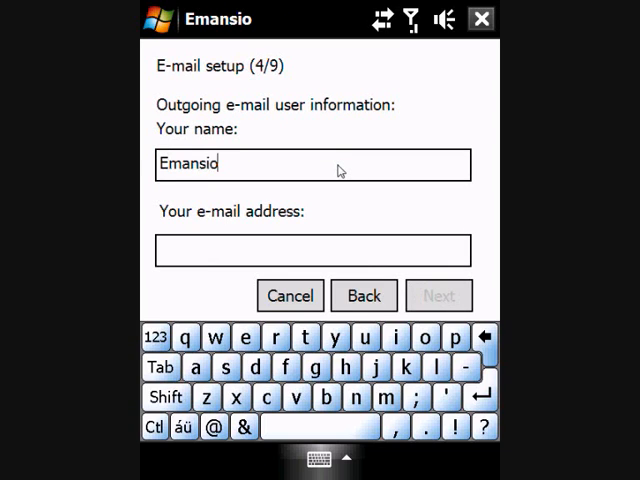
text(Tuto)
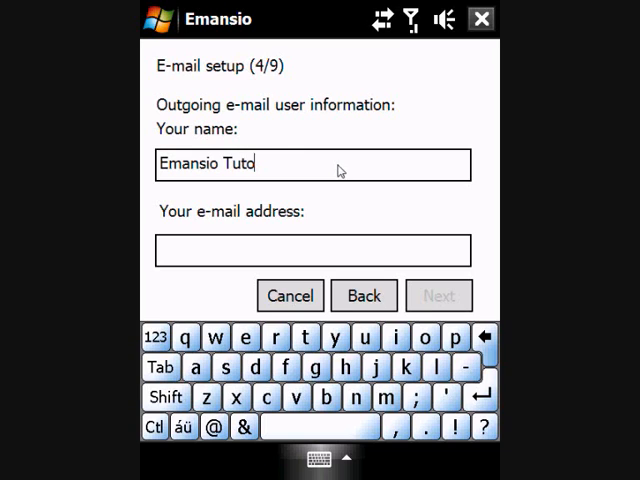
text(rials)
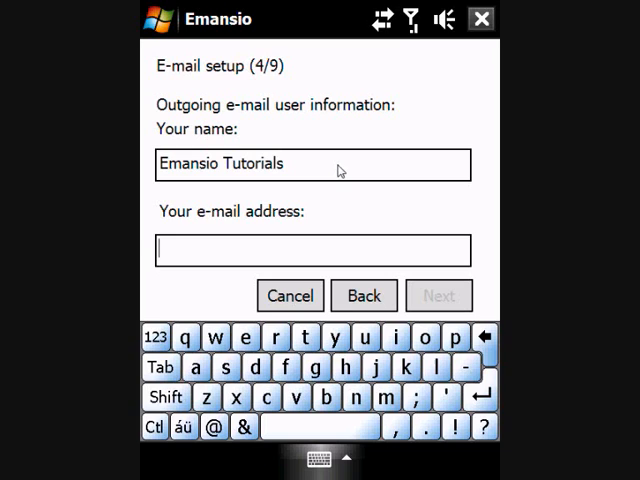
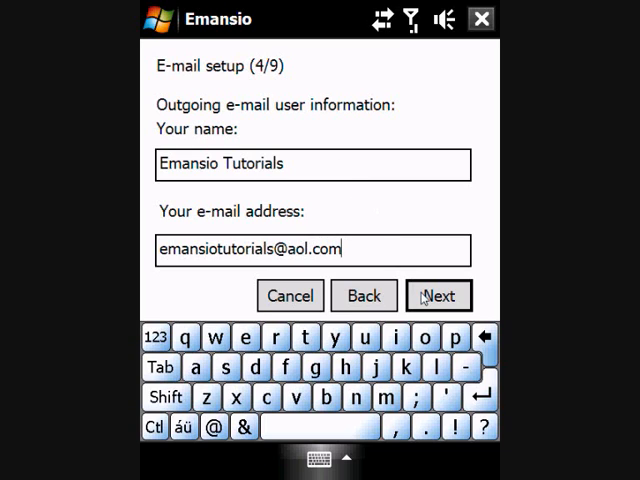
Step: Keep the default outgoing server and message download options through the wizard
click(438, 296)
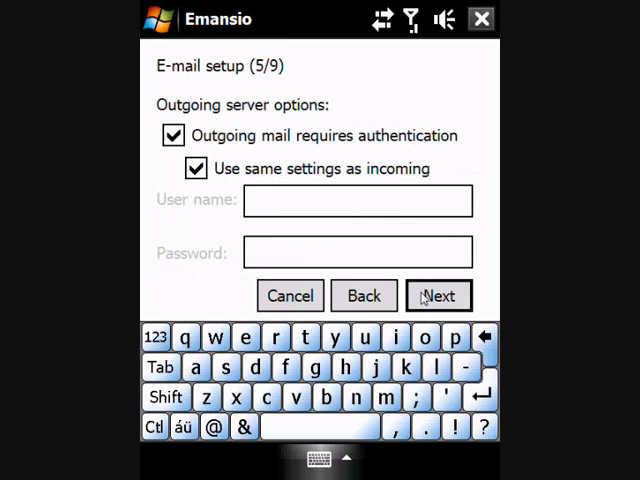
click(439, 296)
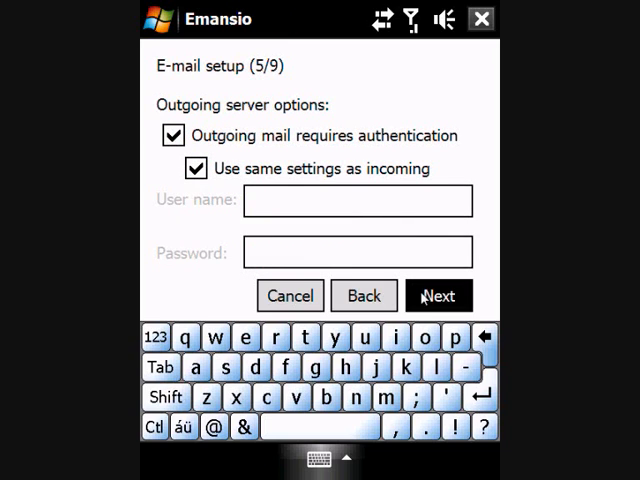
click(439, 295)
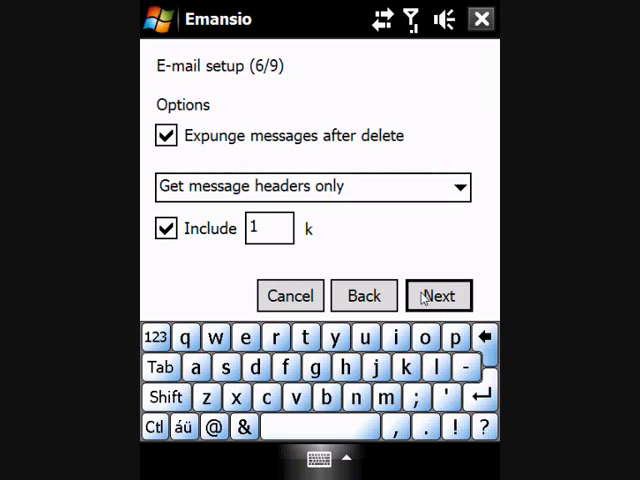
click(438, 296)
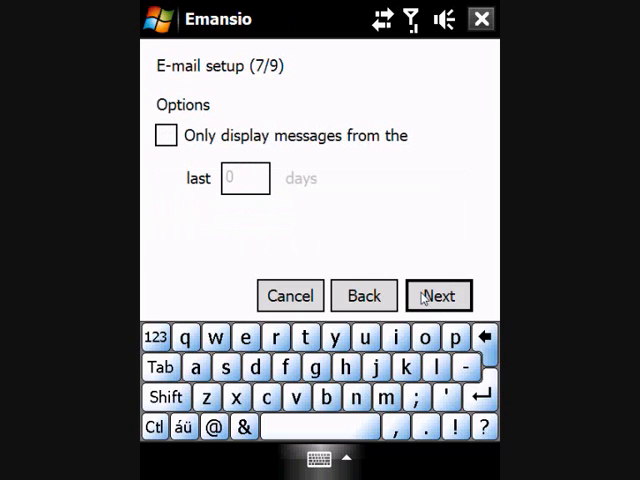
Step: Limit displayed messages to those from the last 10 days
click(165, 135)
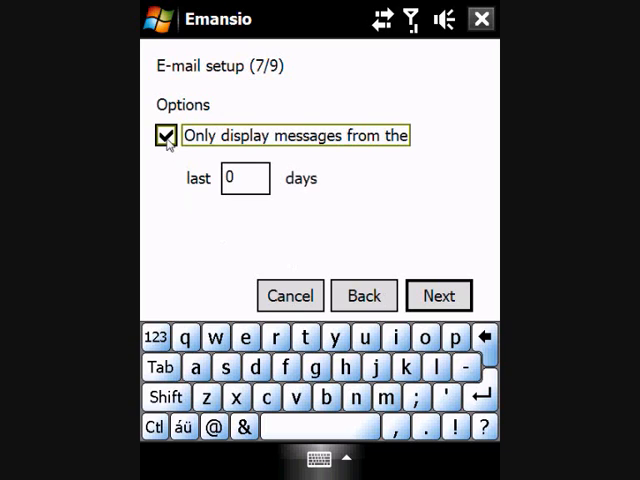
click(244, 179)
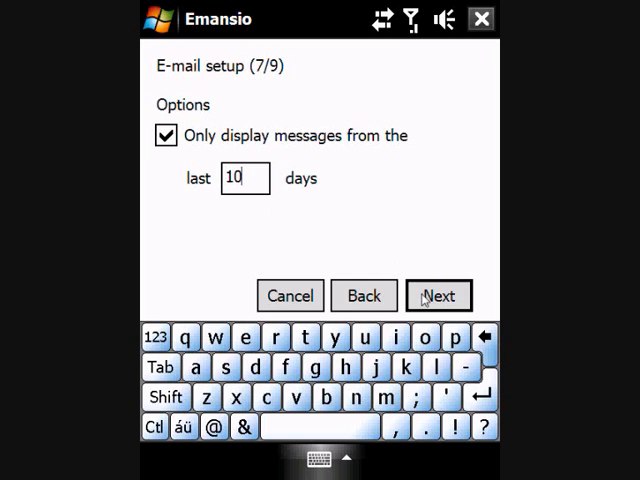
click(438, 296)
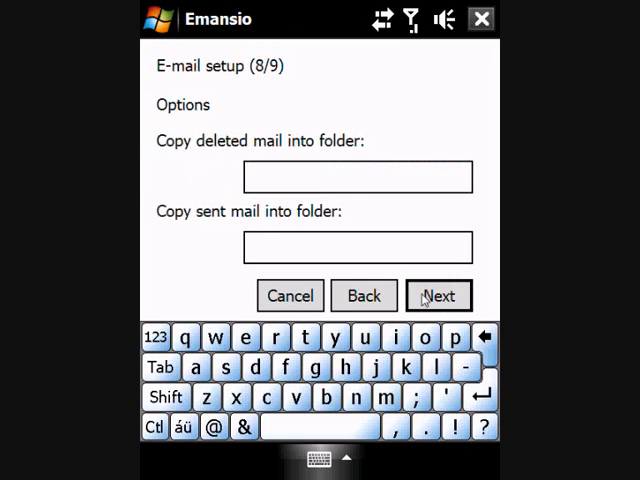
Step: Set the deleted mail folder to 'Trash' and the sent mail folder to 'Sent'
click(356, 177)
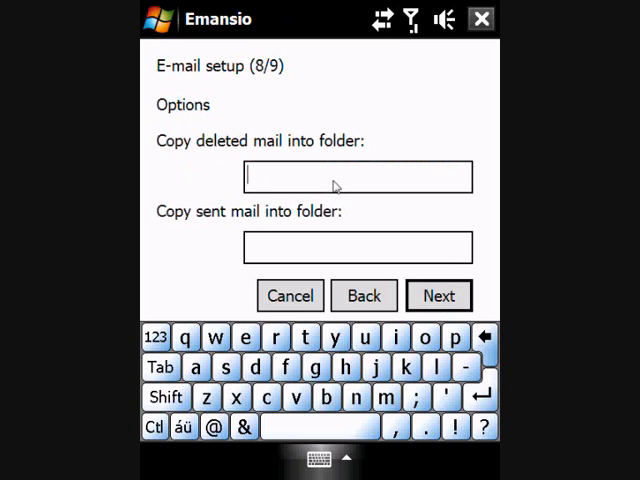
text(Trash)
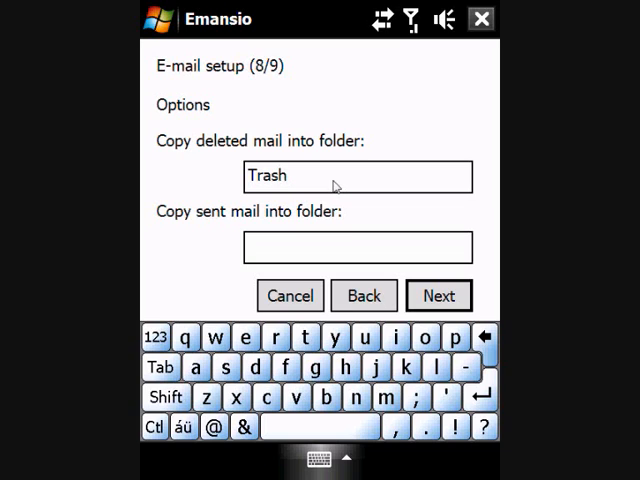
text(S)
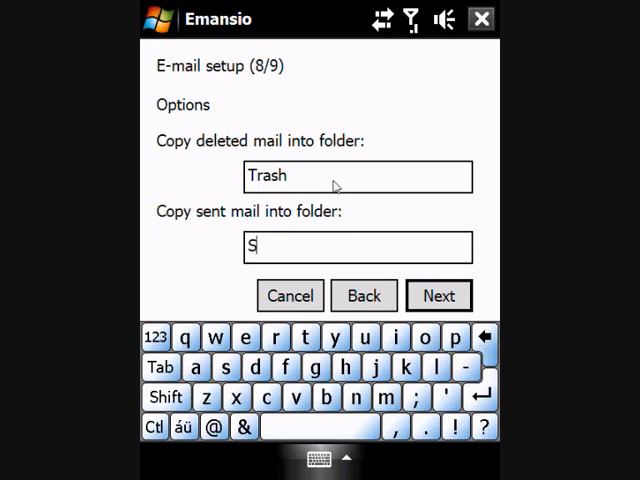
text(ent)
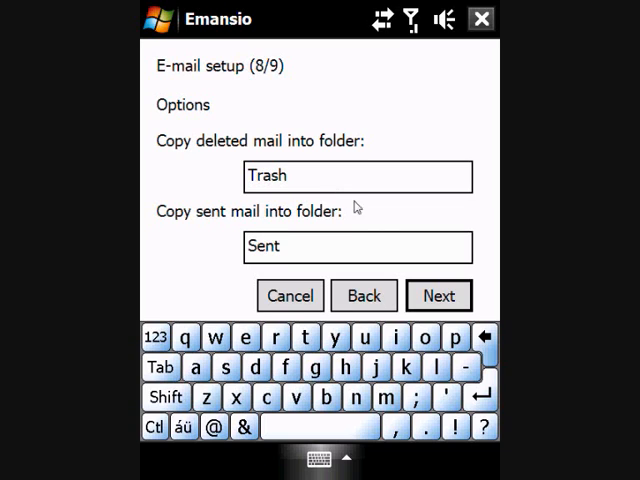
mouse_move(429, 295)
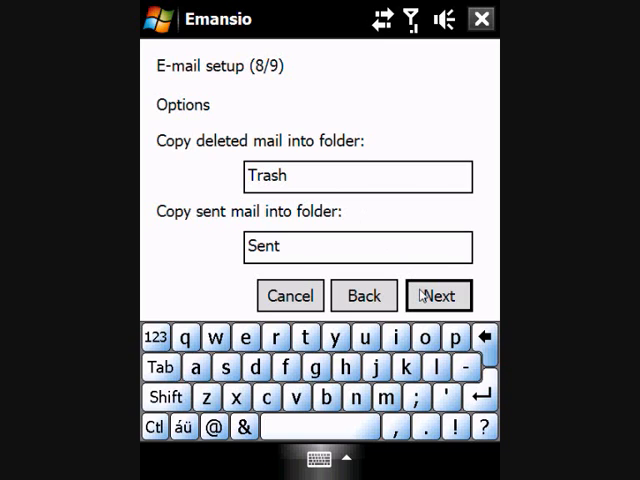
Step: Turn off SSL for the incoming server on port 143 and finish setup
click(438, 296)
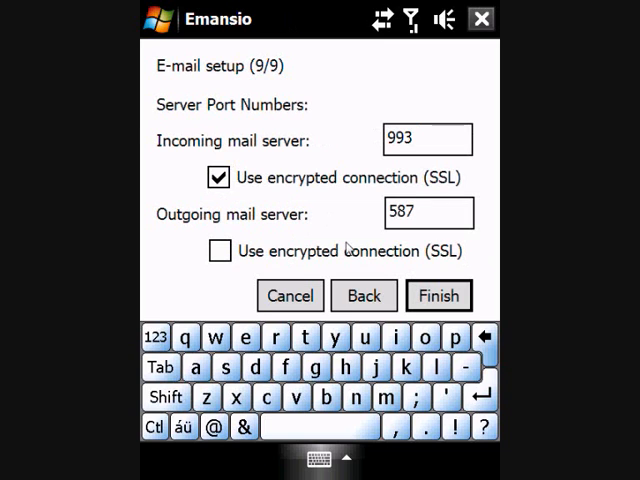
click(220, 178)
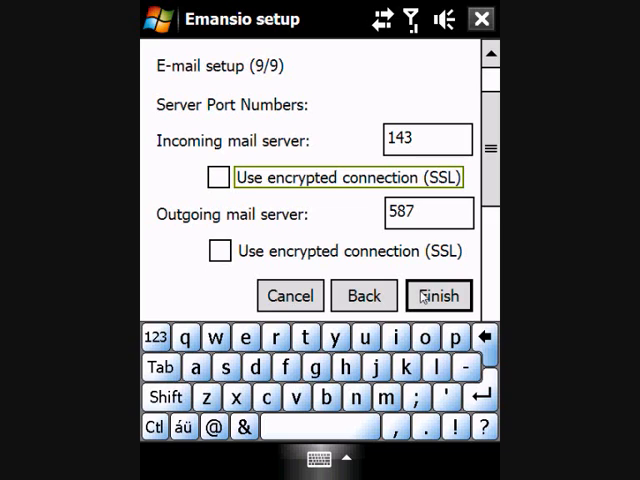
click(439, 296)
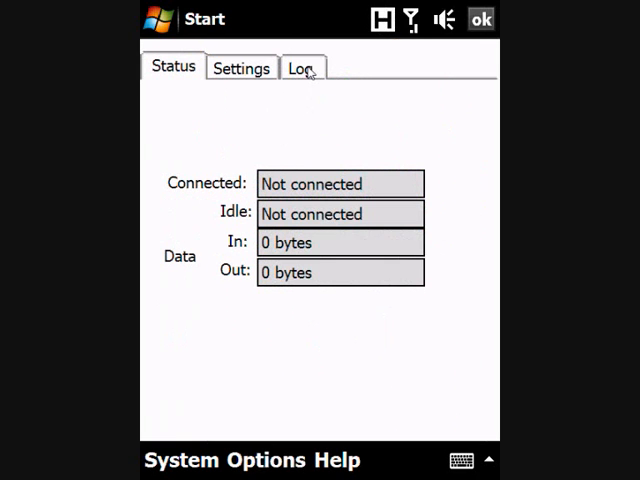
Step: Read the Emansio log showing reconnect, authentication and a new email, then close it
click(303, 67)
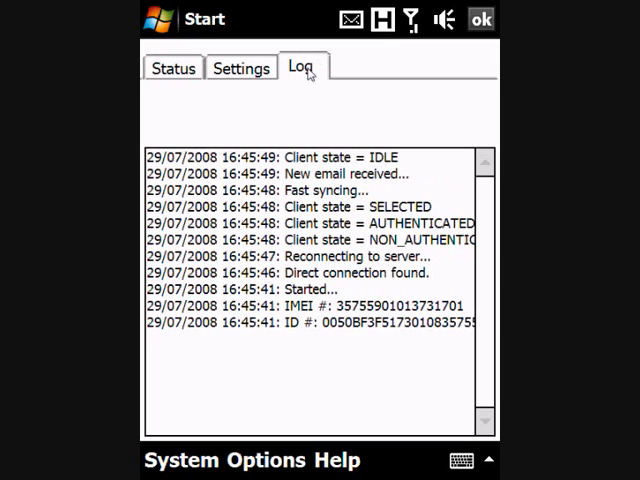
mouse_move(424, 66)
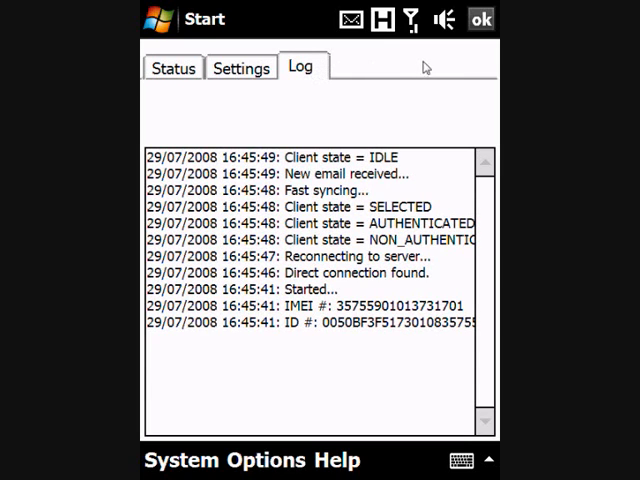
click(481, 19)
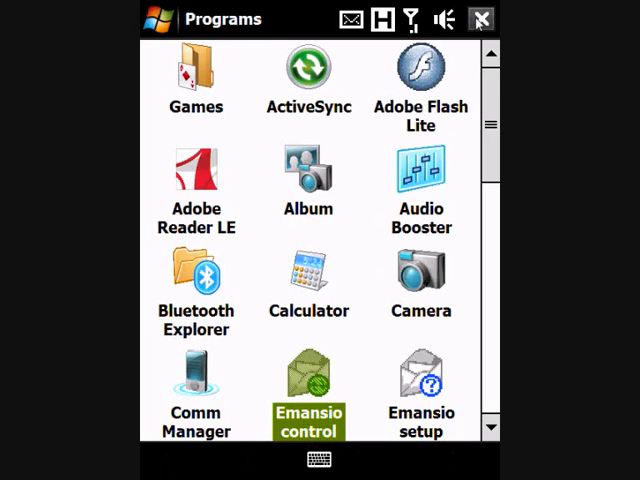
Step: Return to the TouchFLO 3D home and show the Mail tab with the Customer Service message
click(480, 19)
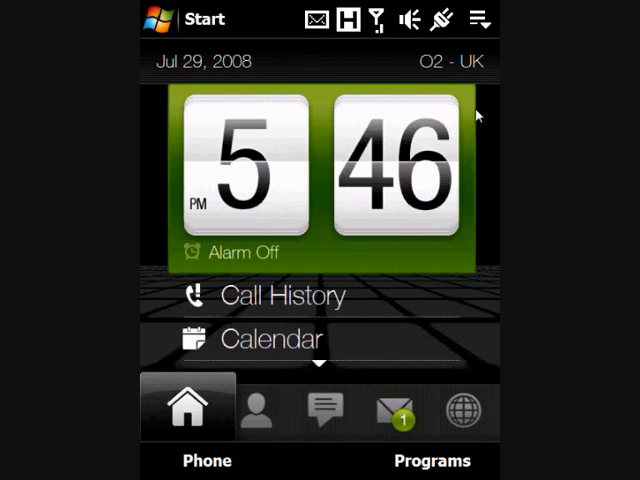
mouse_move(448, 316)
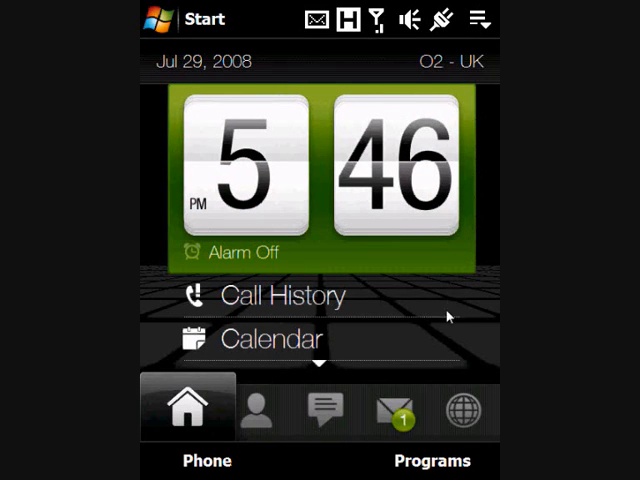
mouse_move(435, 400)
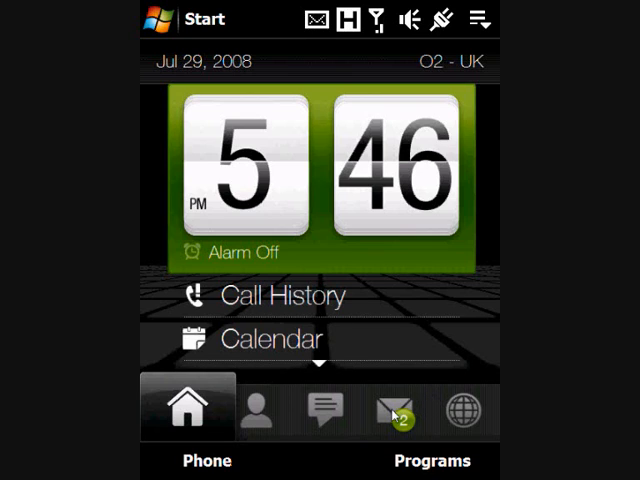
click(390, 412)
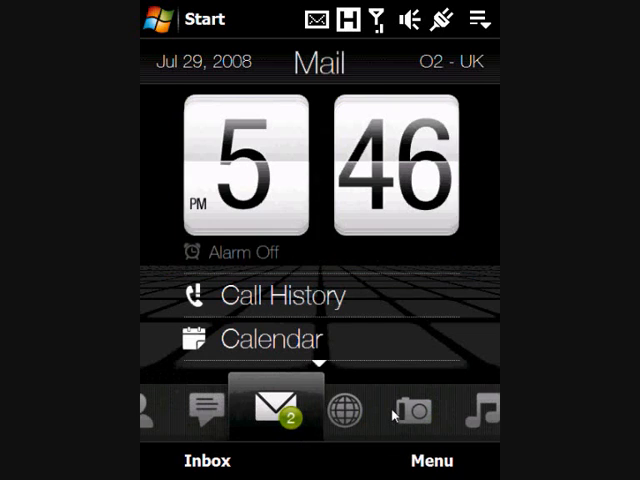
click(273, 412)
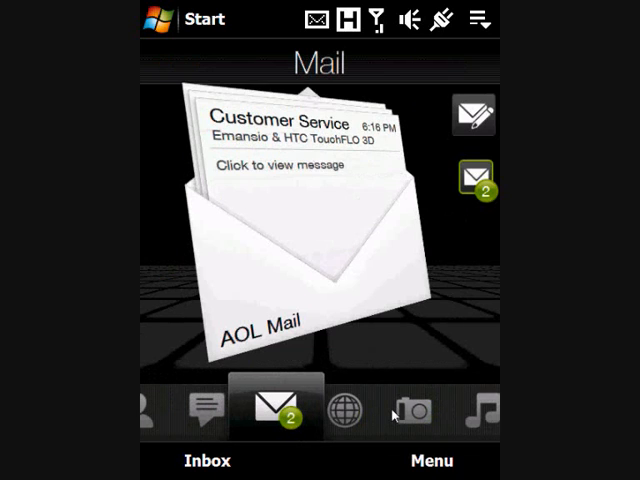